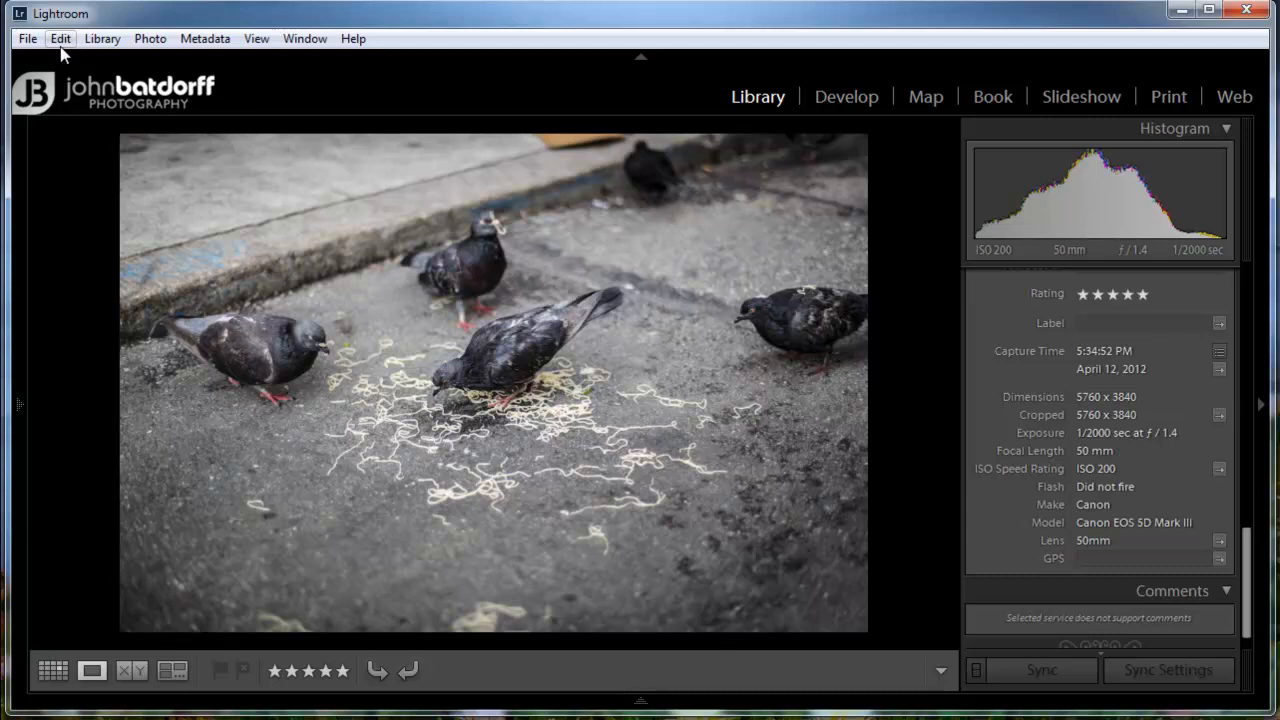
Step: Start exporting the pigeon photo via File > Export to the Google Plus desktop subfolder
{"action": "left_click", "coordinate": [26, 38]}
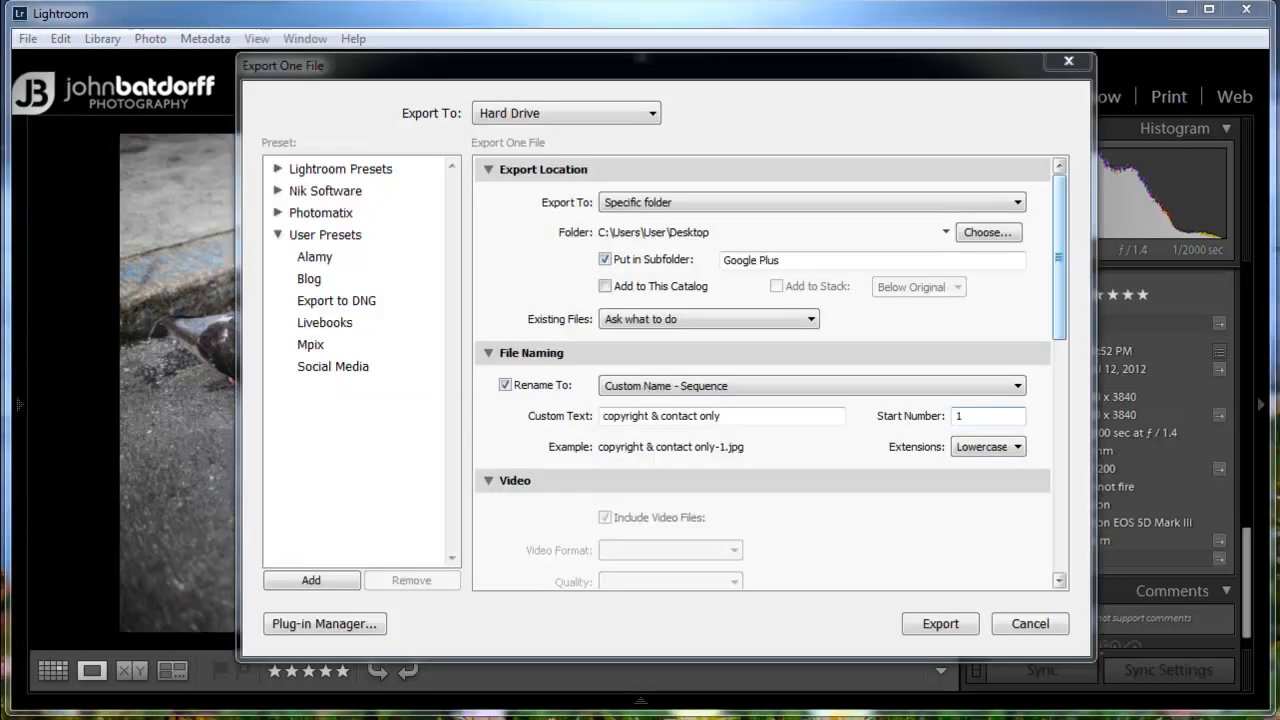
{"action": "mouse_move", "coordinate": [1052, 298]}
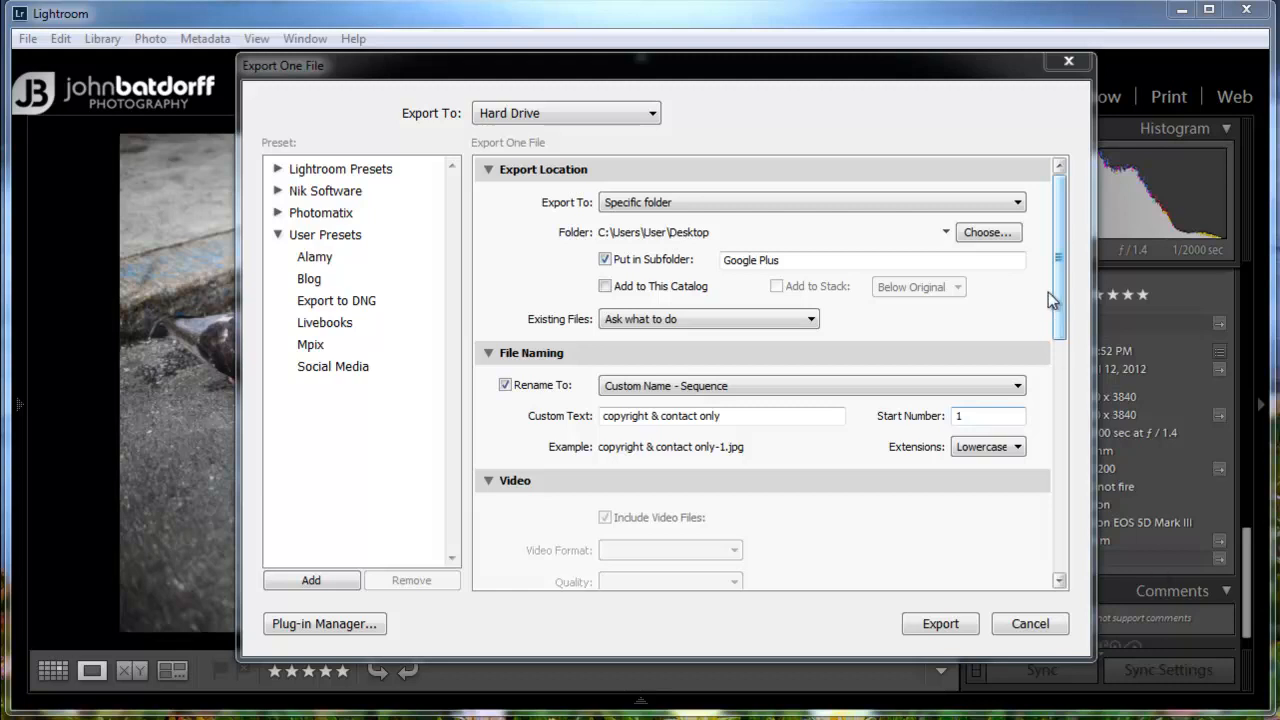
Step: Scroll the export dialog down past JPEG quality 68 and 1000-pixel resize to the Metadata section
{"action": "scroll", "scroll_direction": "down", "scroll_amount": 3}
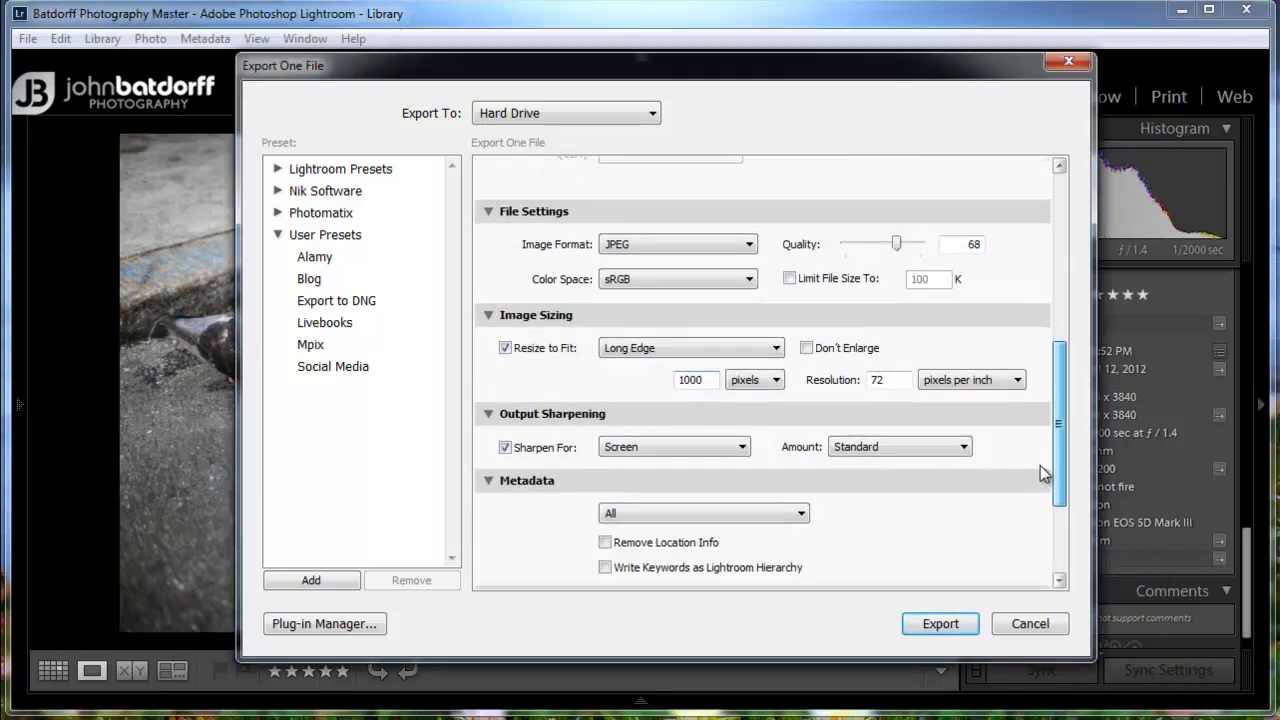
{"action": "scroll", "scroll_direction": "down", "scroll_amount": 3}
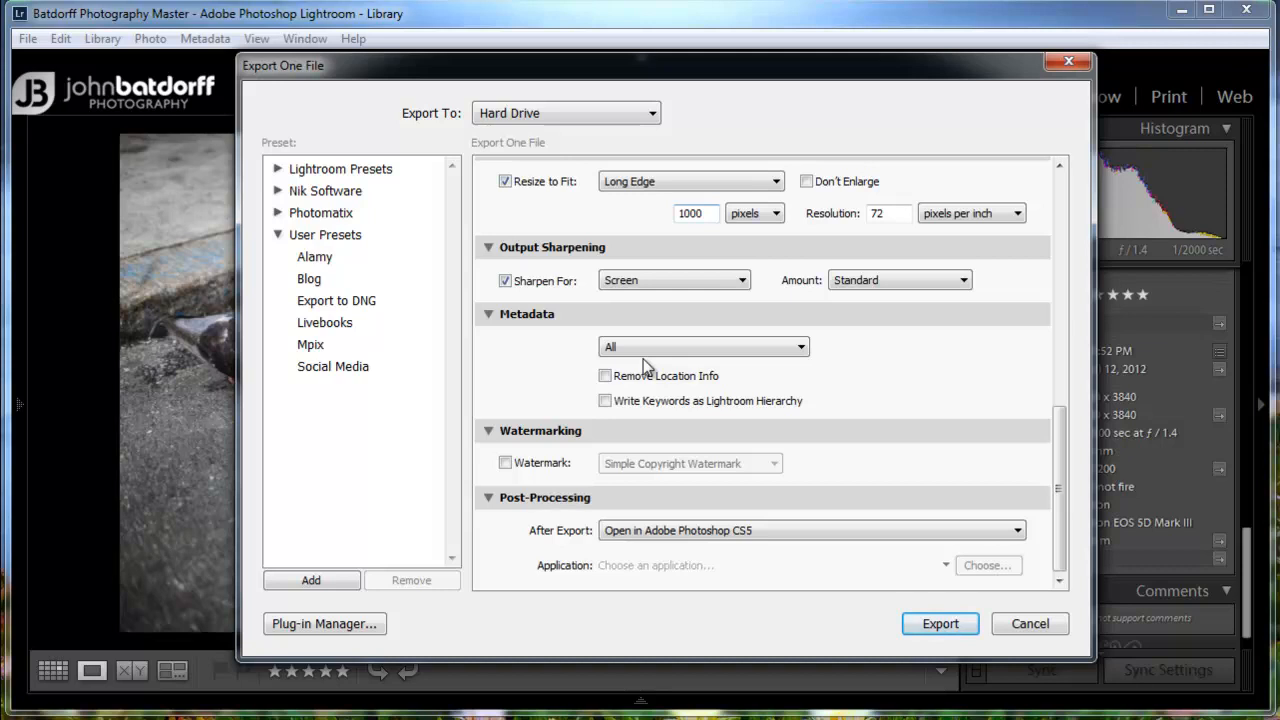
Step: Reveal the metadata inclusion choices from Copyright Only to All, leaving All selected
{"action": "left_click", "coordinate": [704, 346]}
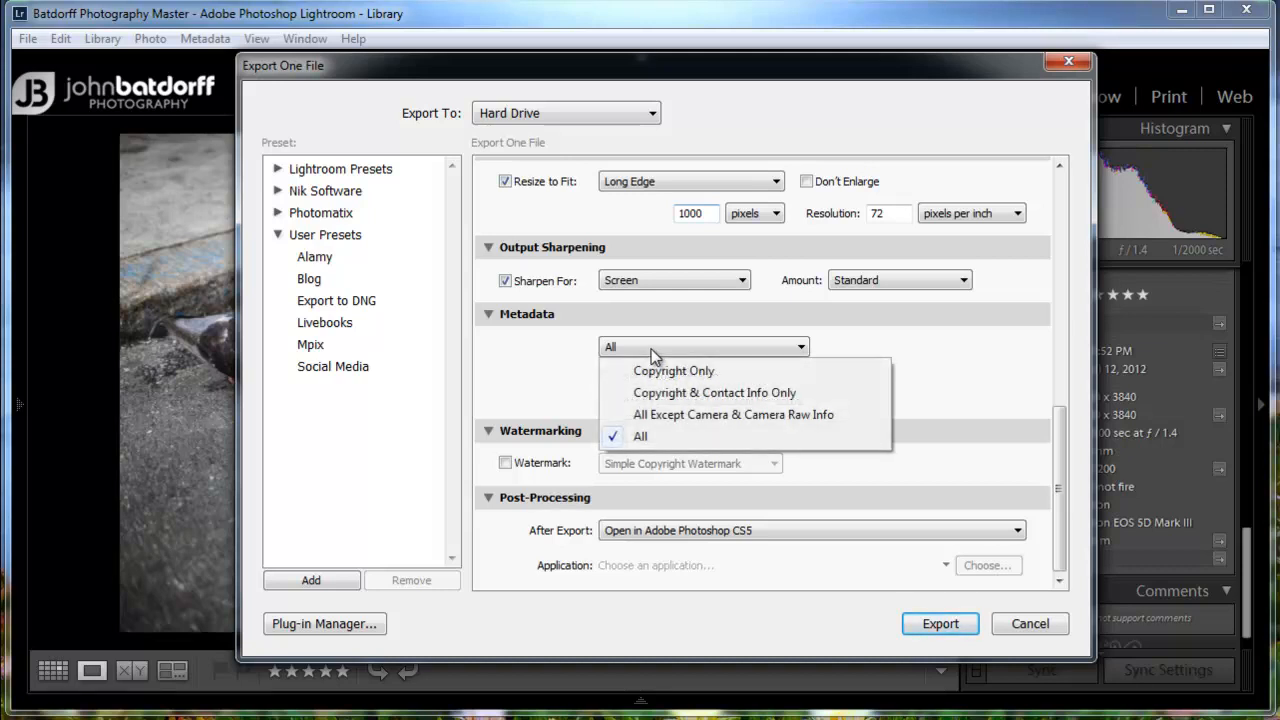
{"action": "mouse_move", "coordinate": [664, 376]}
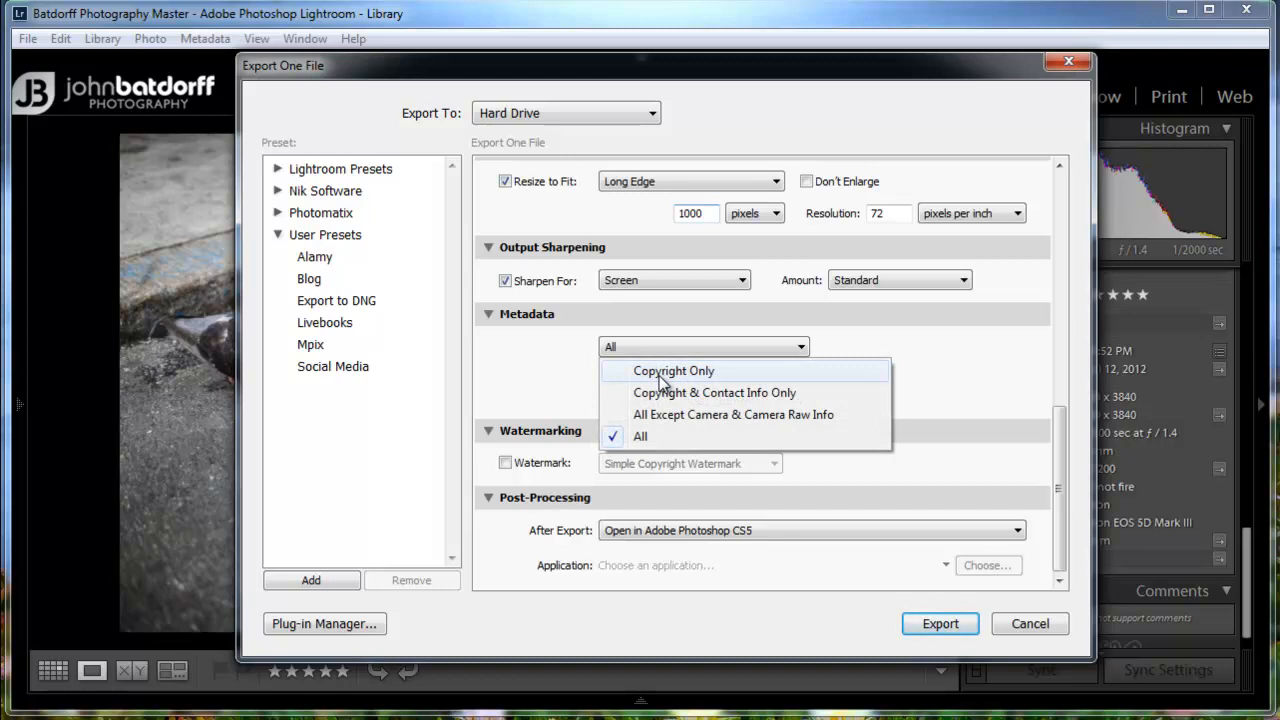
{"action": "mouse_move", "coordinate": [668, 402]}
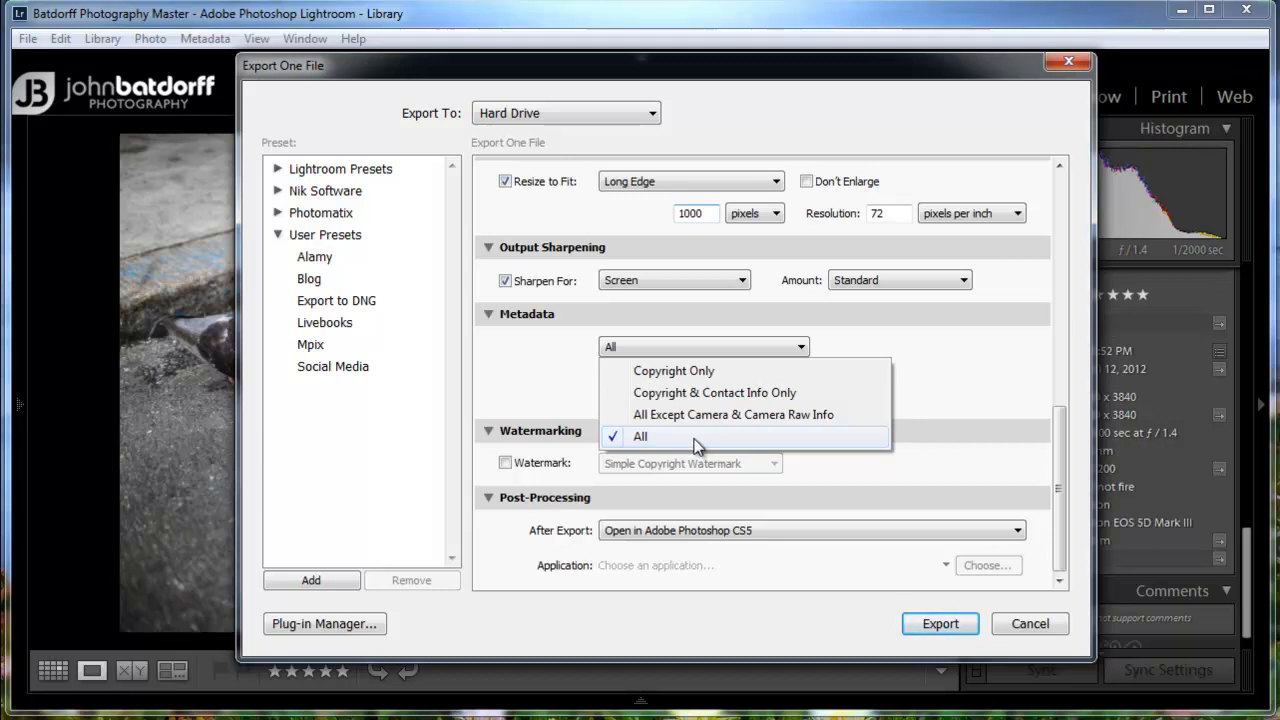
{"action": "mouse_move", "coordinate": [702, 400]}
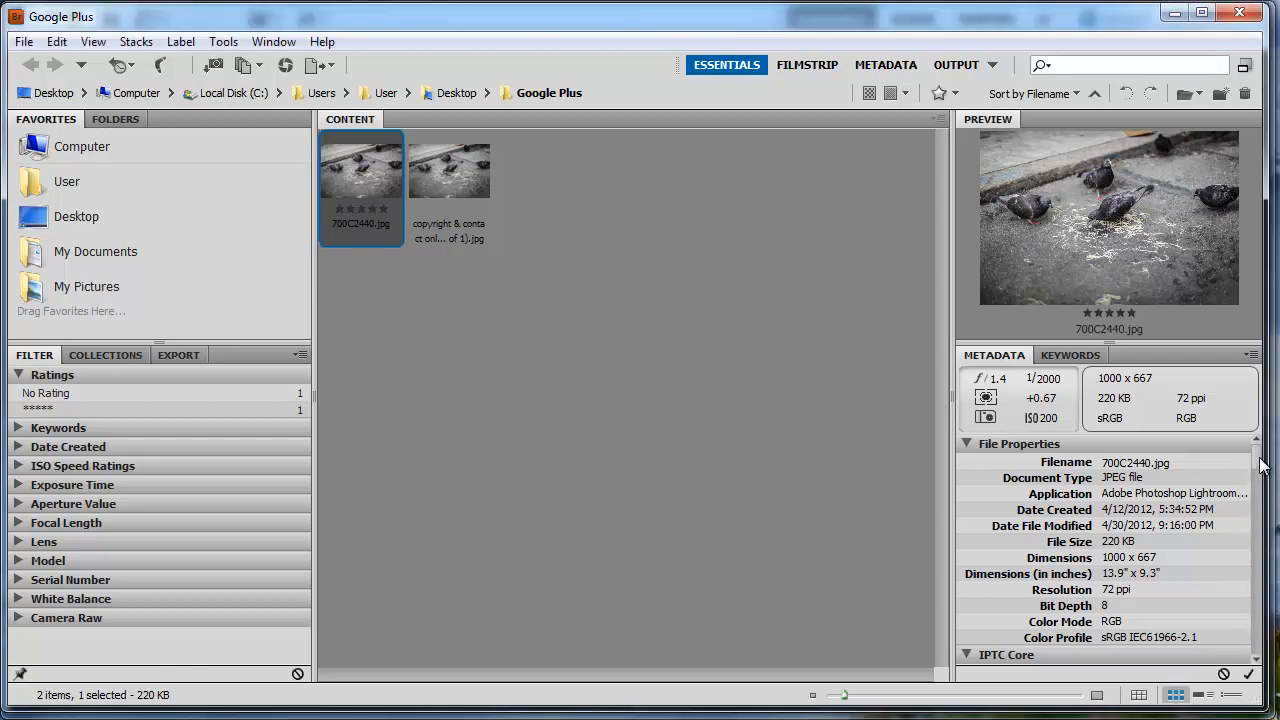
Step: Scroll through 700C2440.jpg's full metadata in Bridge: keywords, copyright, Exif camera data and Camera Raw settings
{"action": "scroll", "scroll_direction": "down", "scroll_amount": 3}
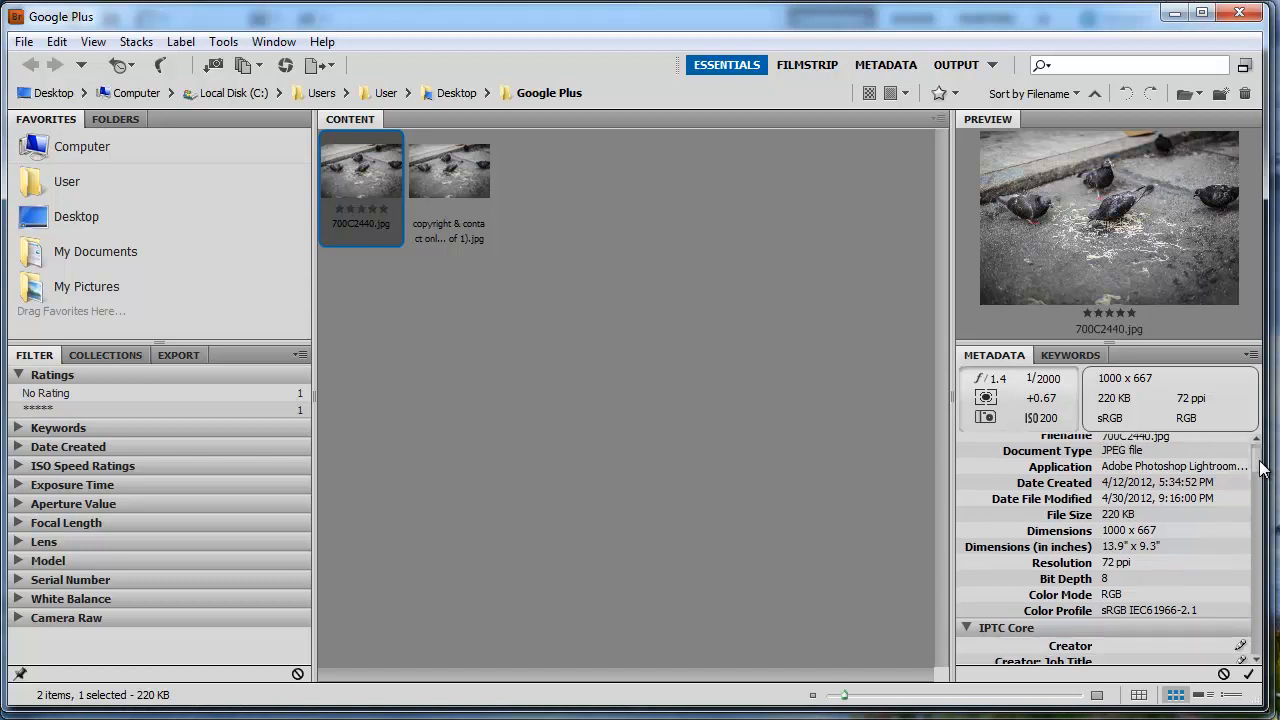
{"action": "scroll", "scroll_direction": "down", "scroll_amount": 3}
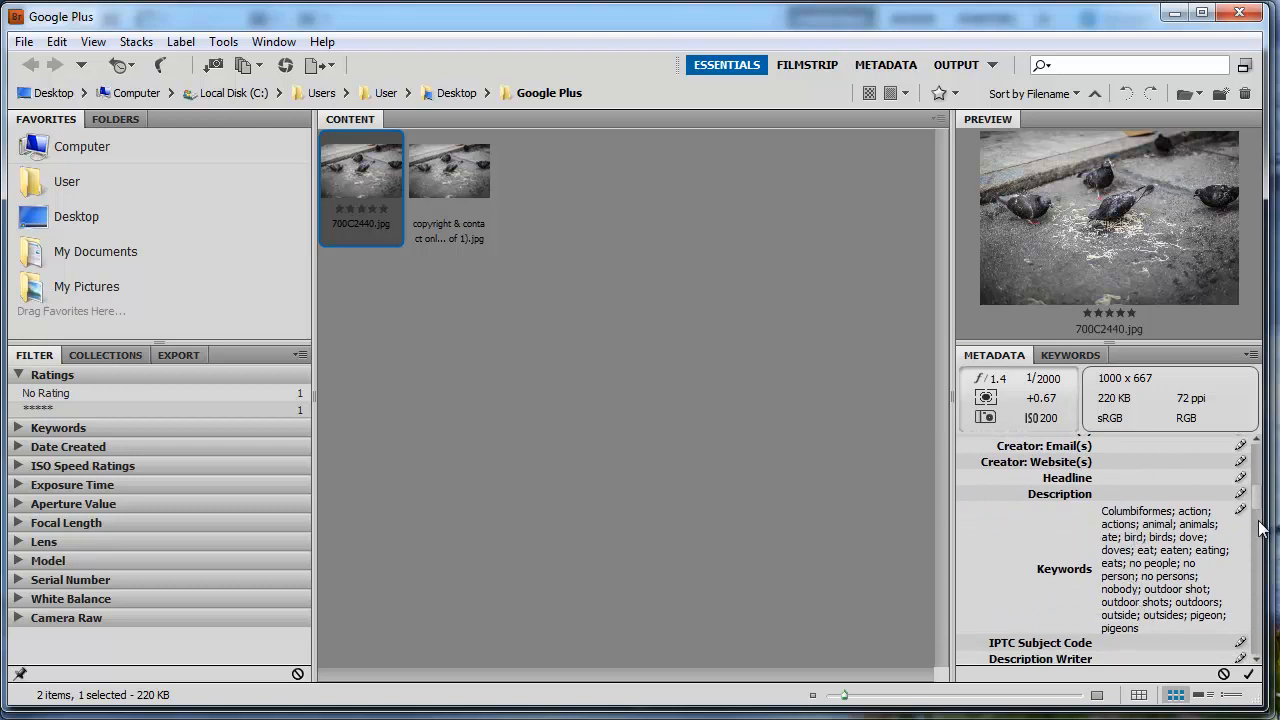
{"action": "scroll", "scroll_direction": "down", "scroll_amount": 3}
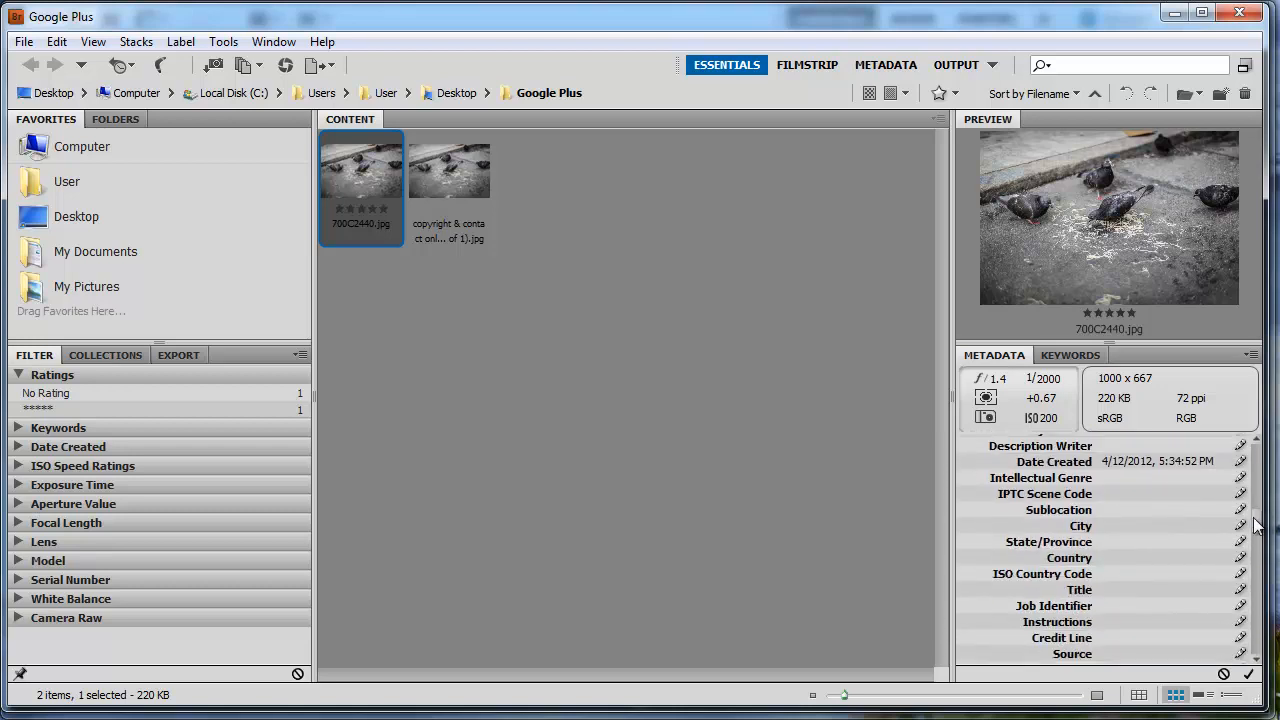
{"action": "scroll", "scroll_direction": "down", "scroll_amount": 3}
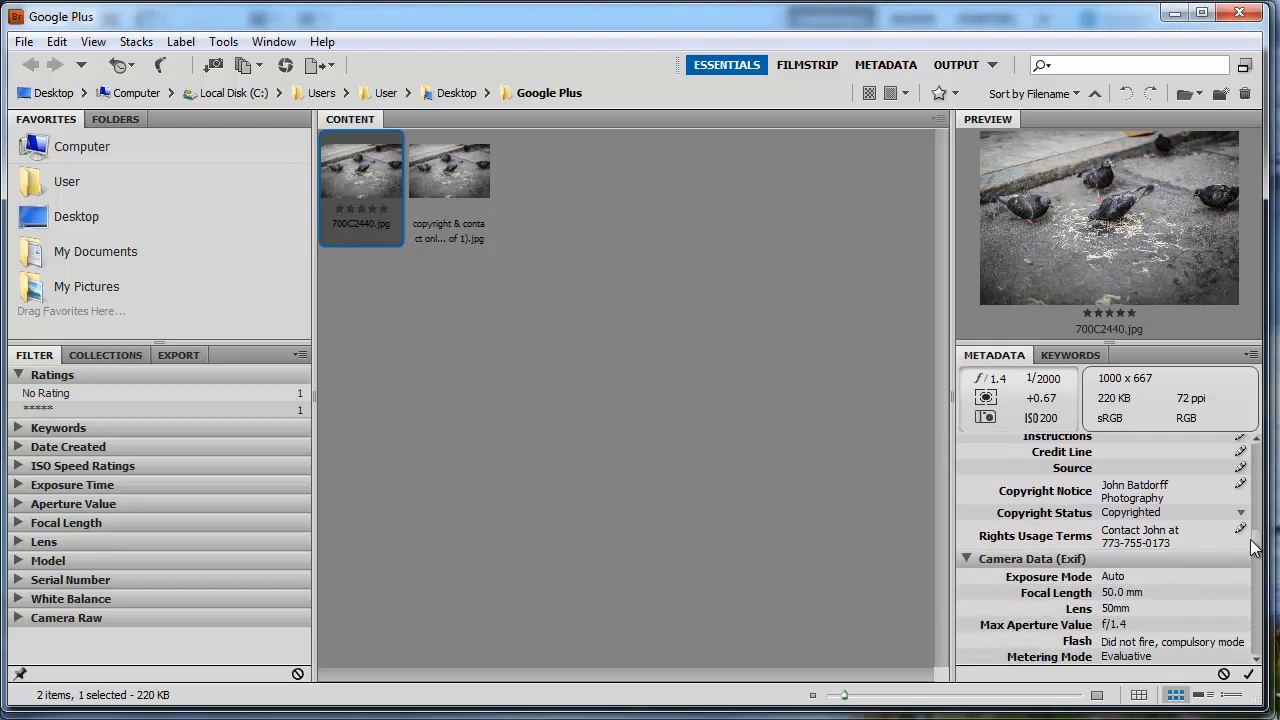
{"action": "scroll", "scroll_direction": "down", "scroll_amount": 3}
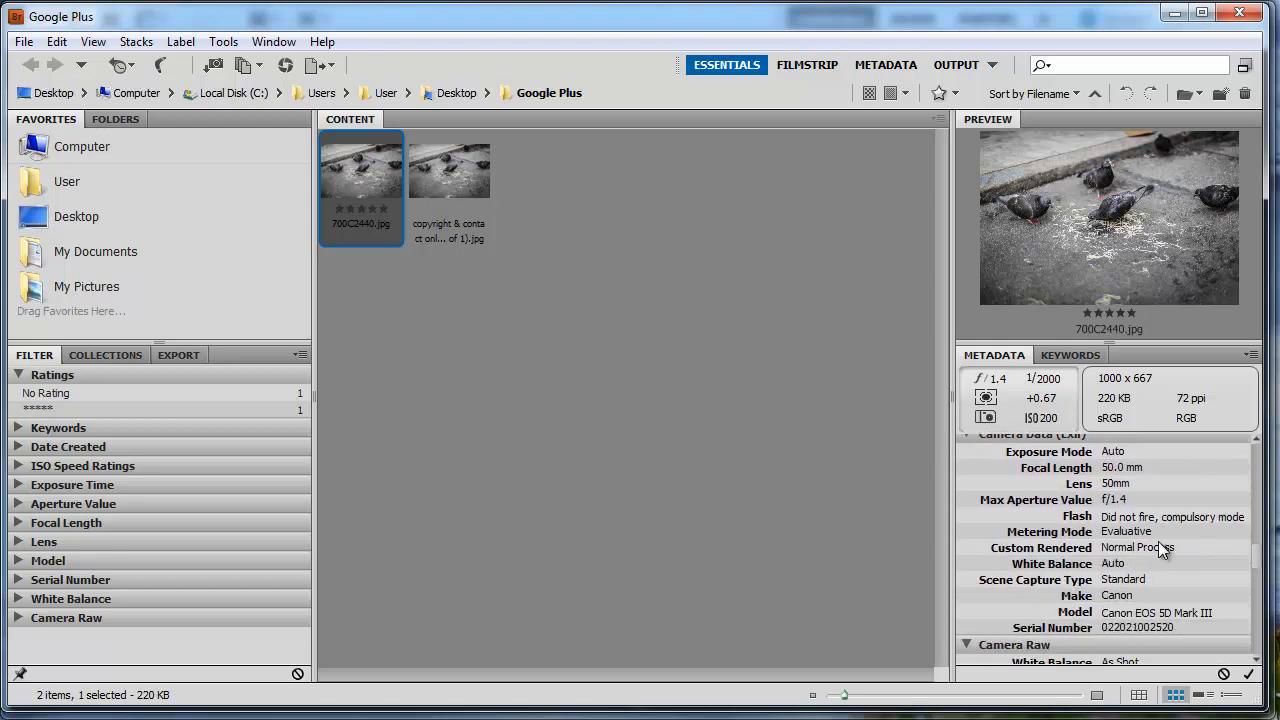
{"action": "scroll", "scroll_direction": "down", "scroll_amount": 3}
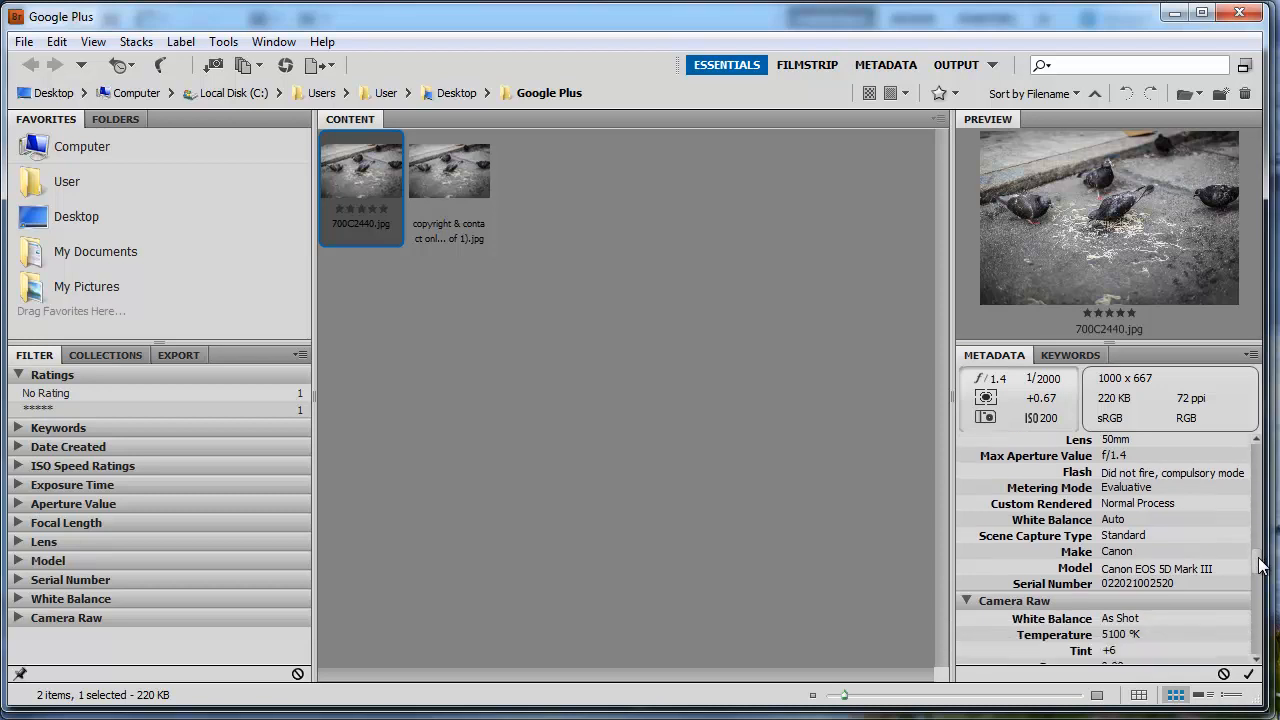
{"action": "scroll", "scroll_direction": "down", "scroll_amount": 3}
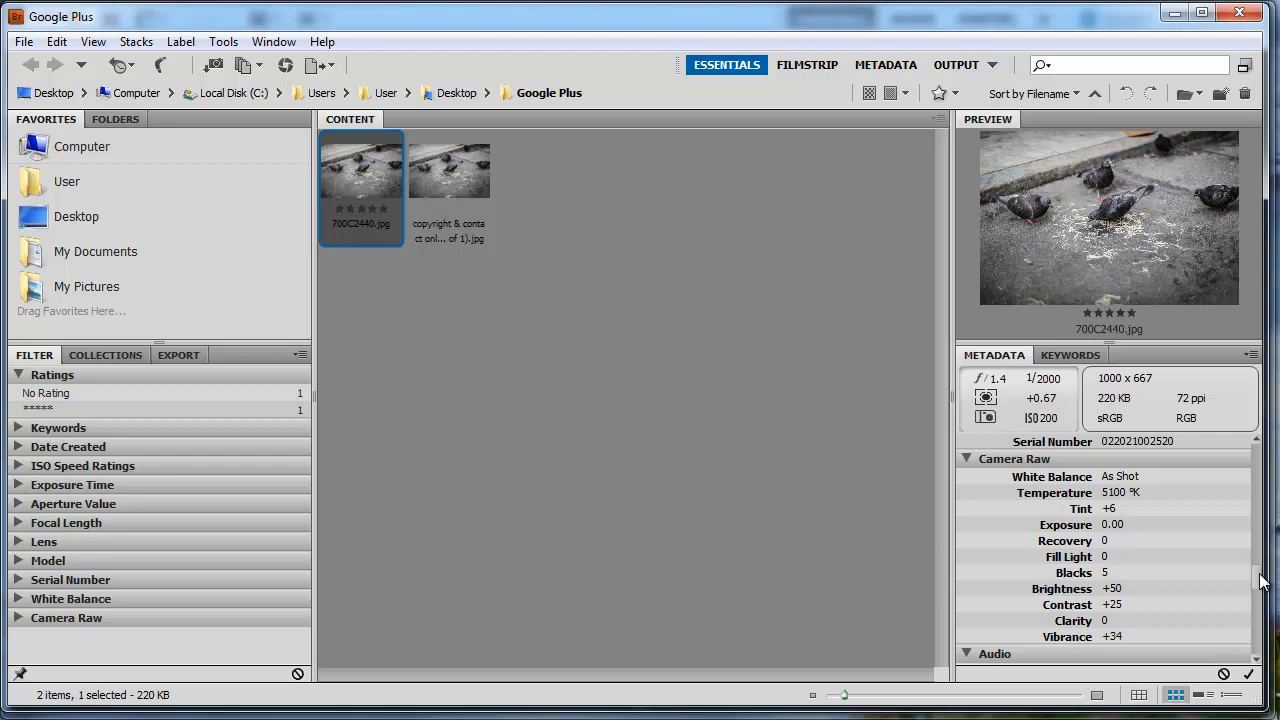
{"action": "mouse_move", "coordinate": [458, 160]}
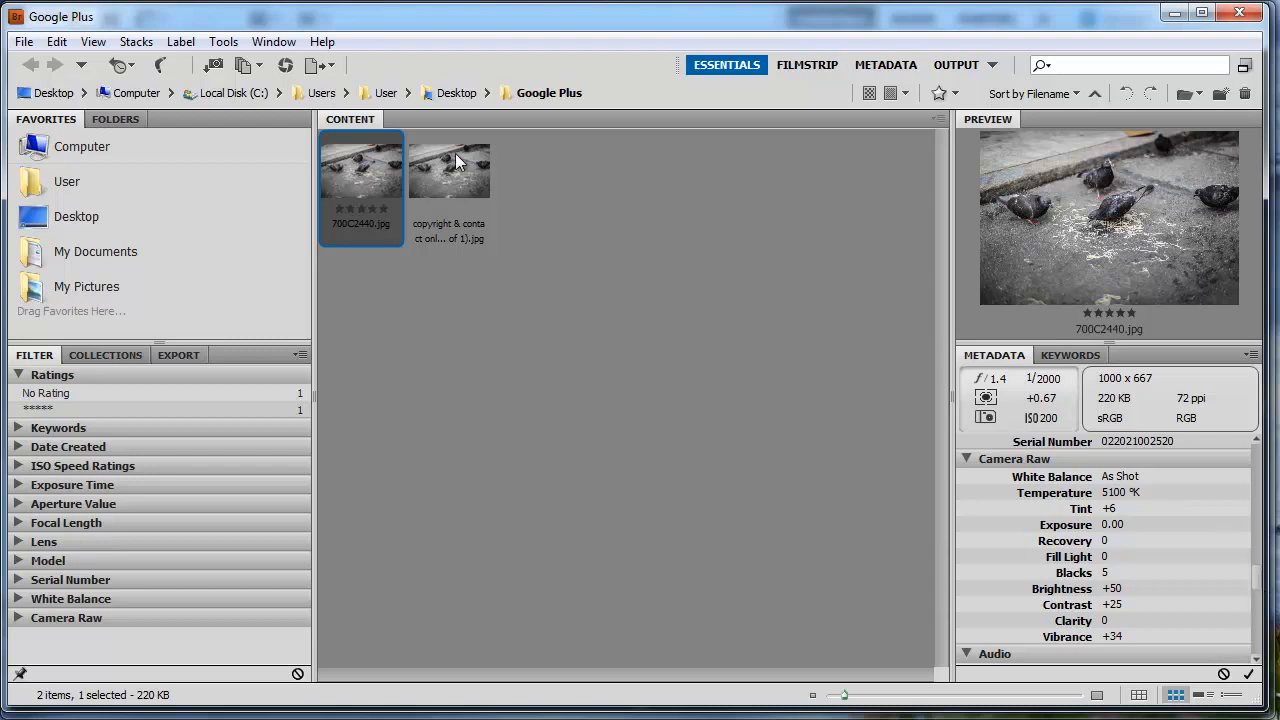
Step: Review the copyright & contact only export's metadata showing copyright notice and rights terms but no camera data
{"action": "left_click", "coordinate": [448, 170]}
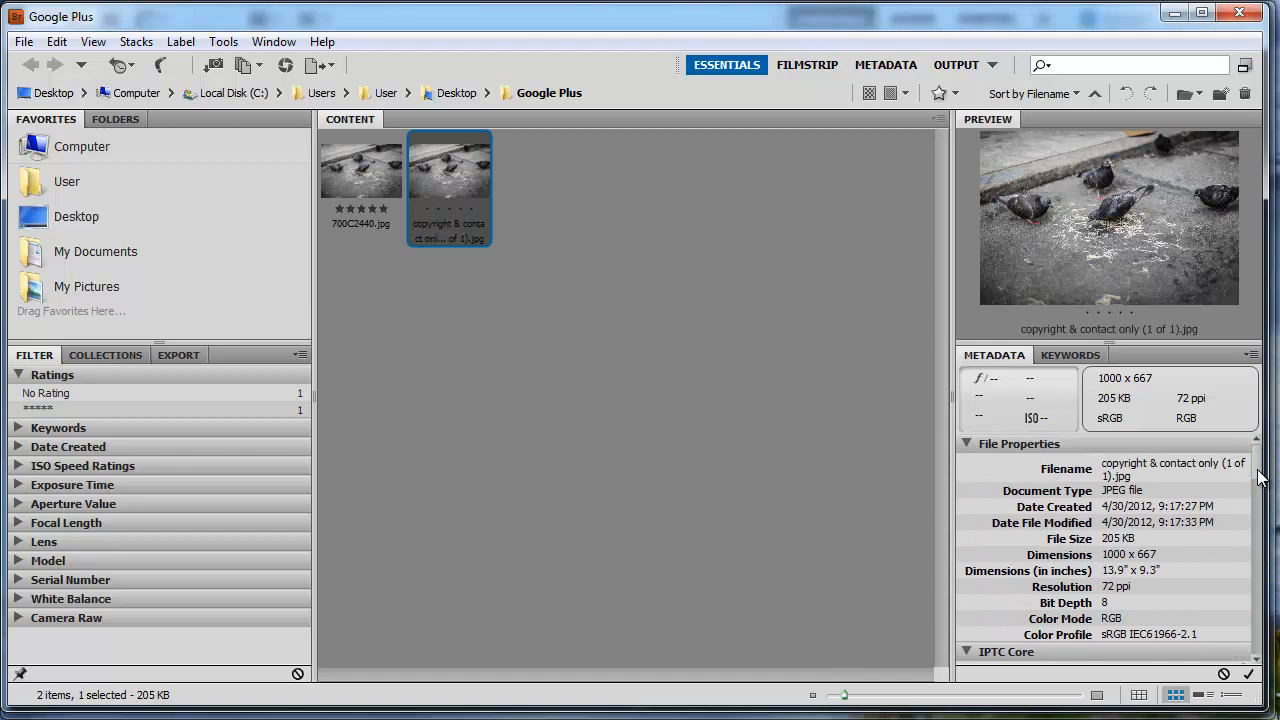
{"action": "scroll", "scroll_direction": "down", "scroll_amount": 3}
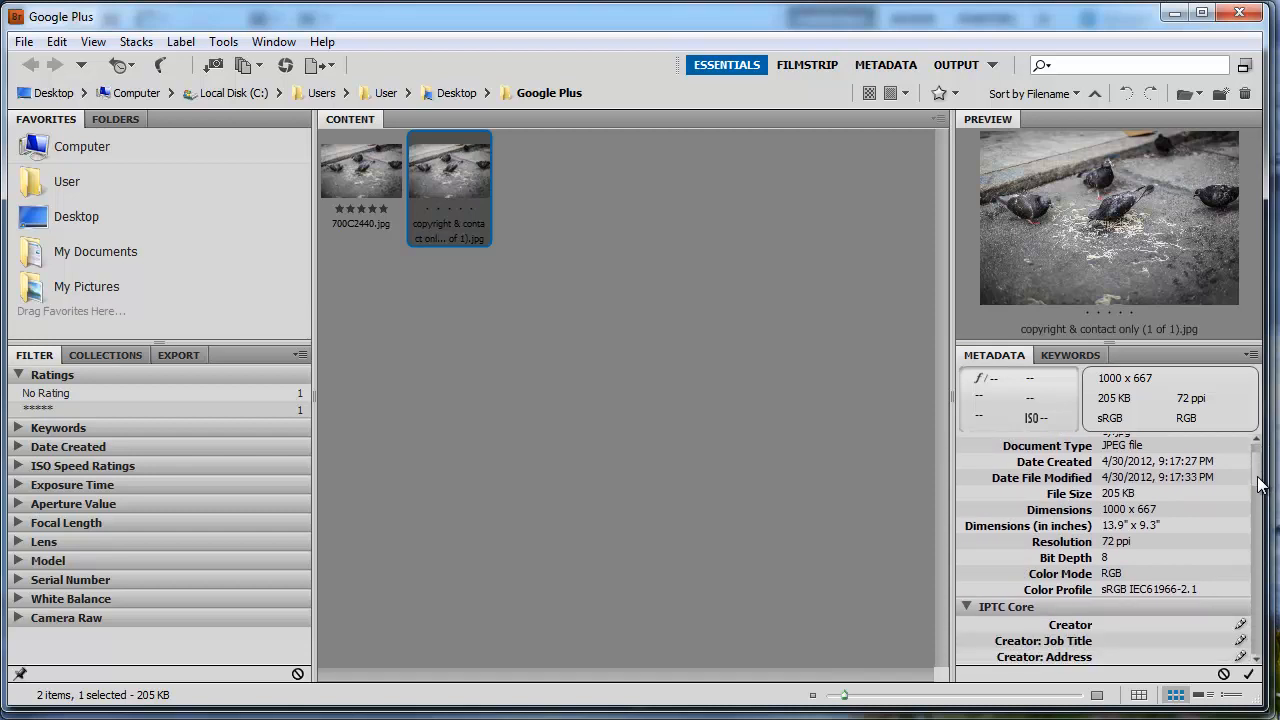
{"action": "scroll", "scroll_direction": "down", "scroll_amount": 3}
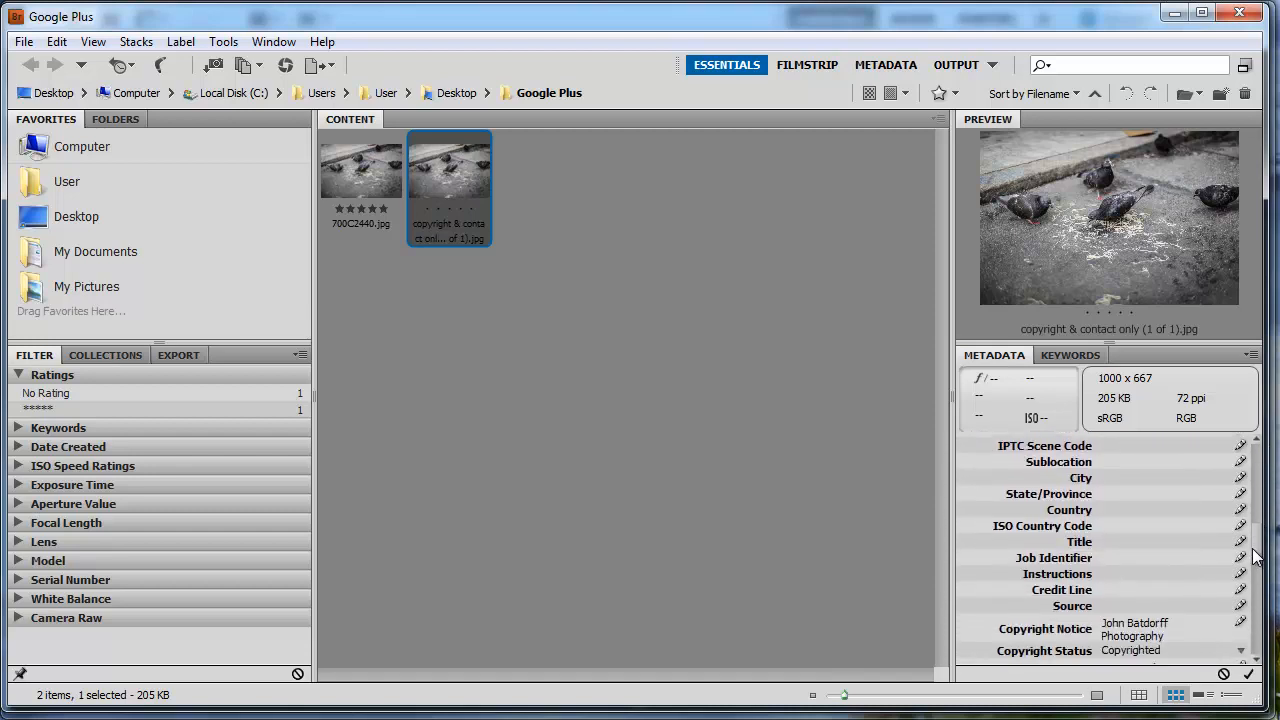
{"action": "scroll", "scroll_direction": "down", "scroll_amount": 3}
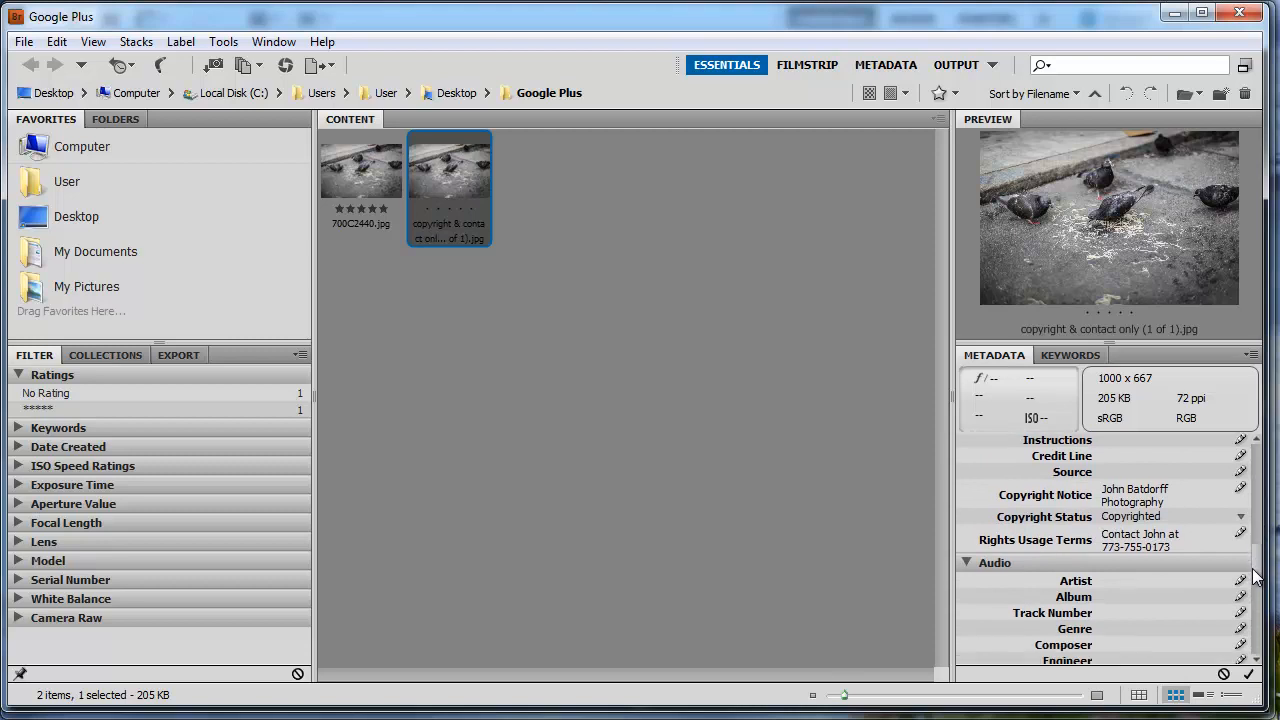
{"action": "scroll", "scroll_direction": "down", "scroll_amount": 3}
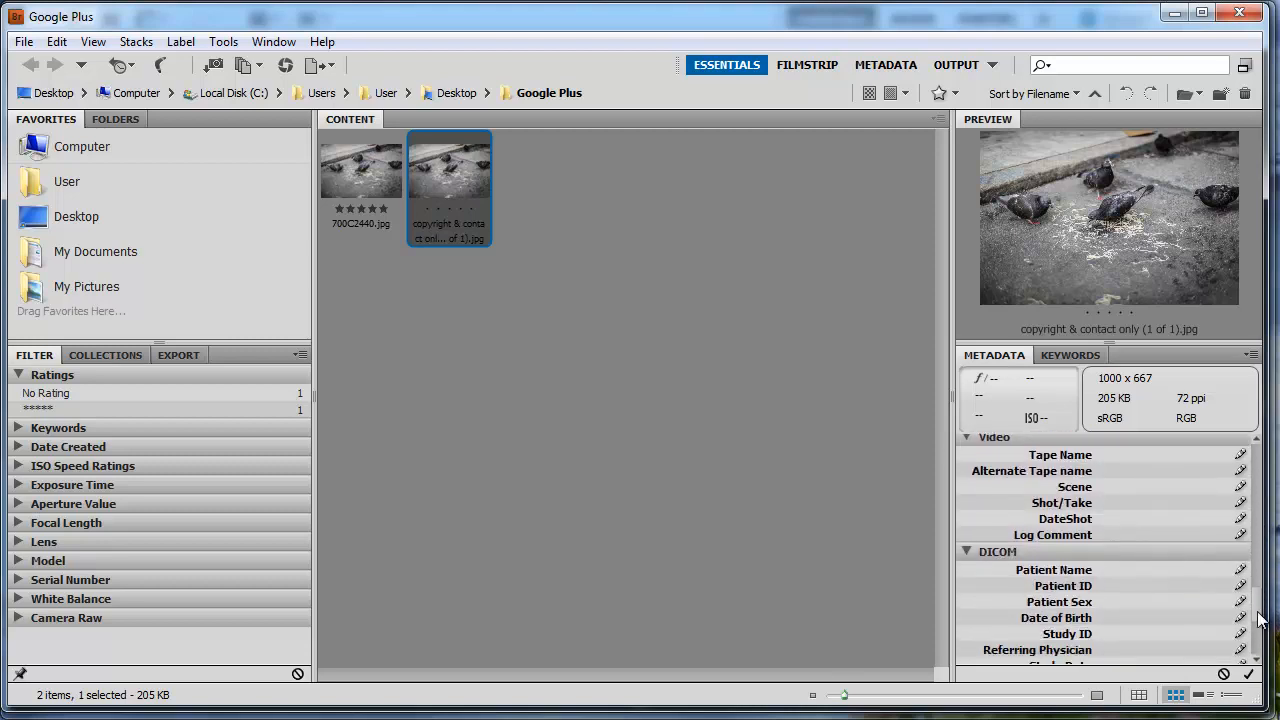
{"action": "scroll", "scroll_direction": "down", "scroll_amount": 3}
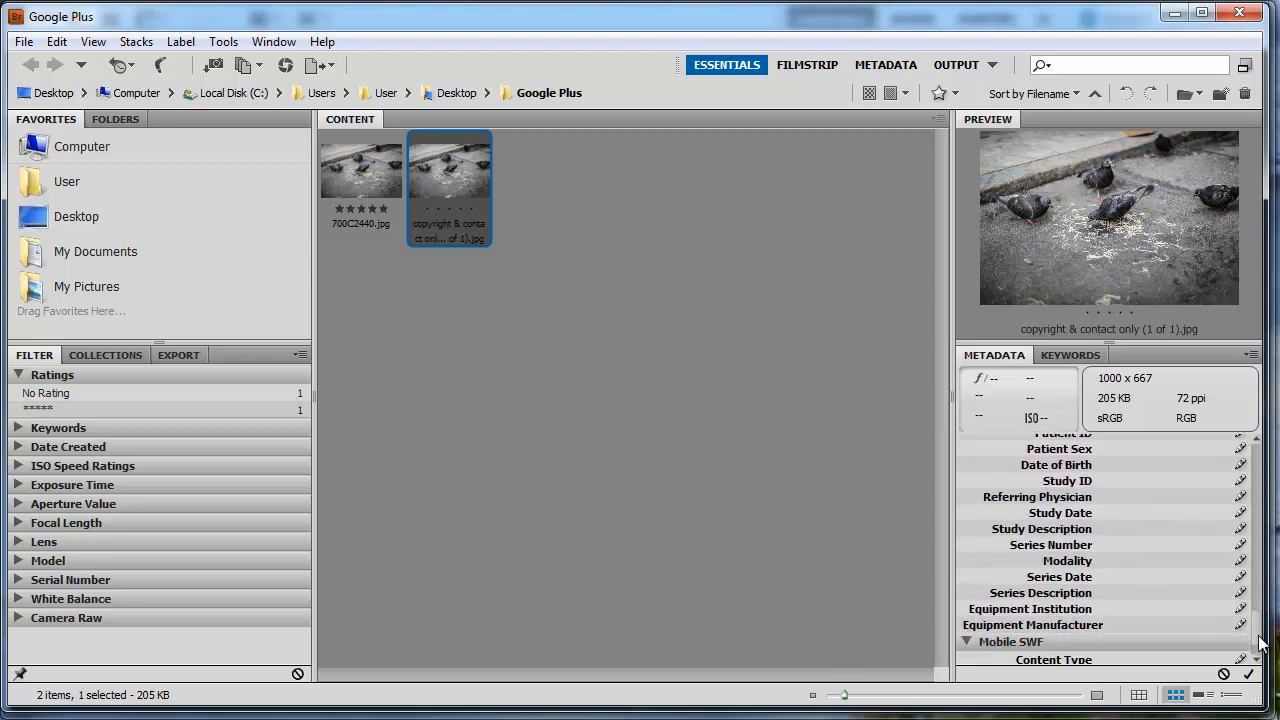